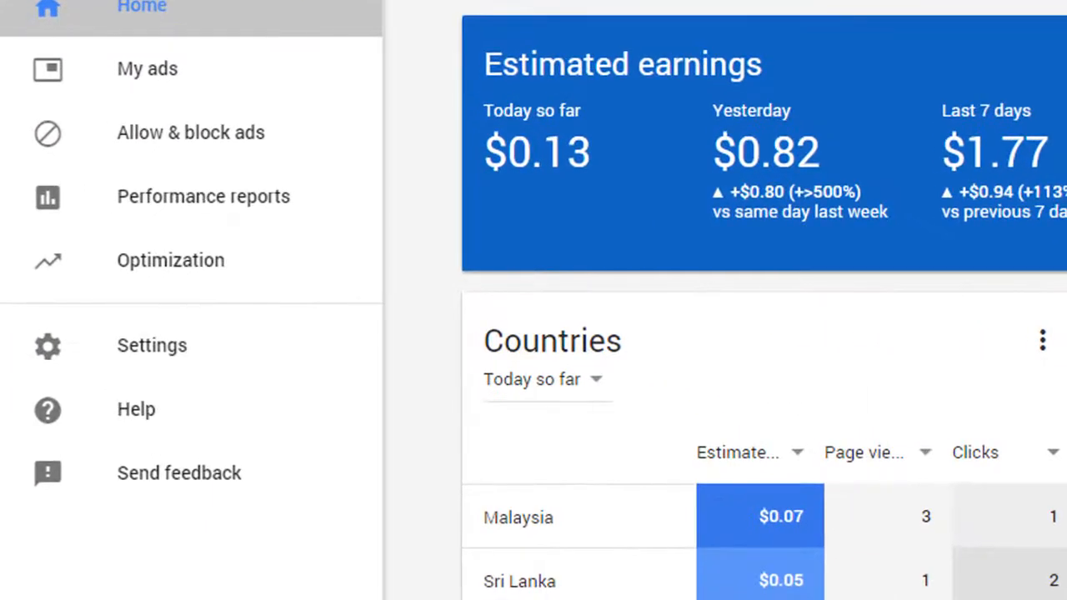
mouse_move(146, 69)
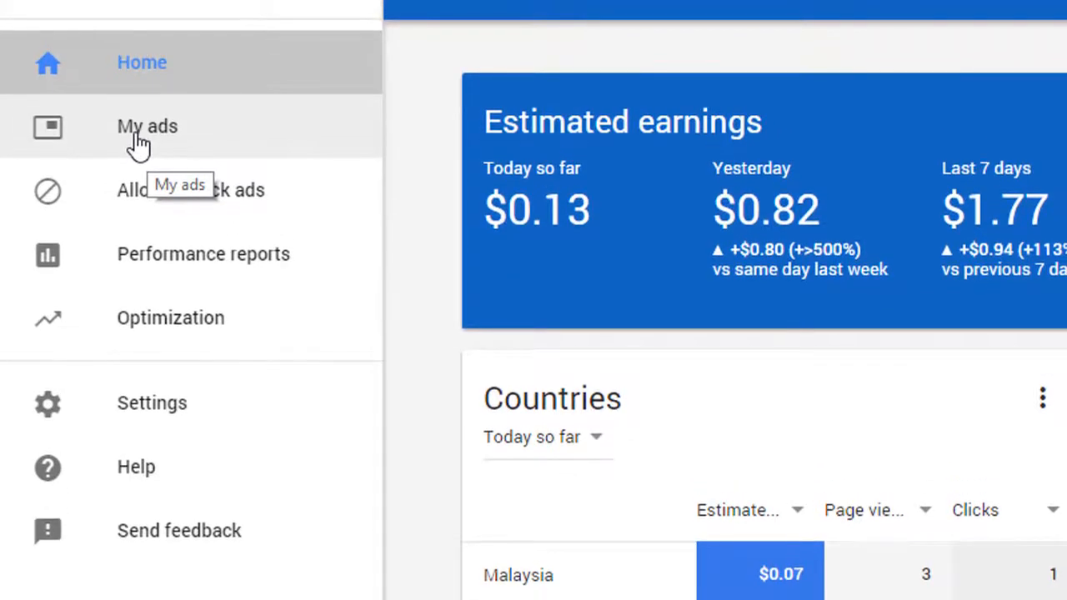
- Go to My ads and then the Page-level ads section under Content
click(147, 126)
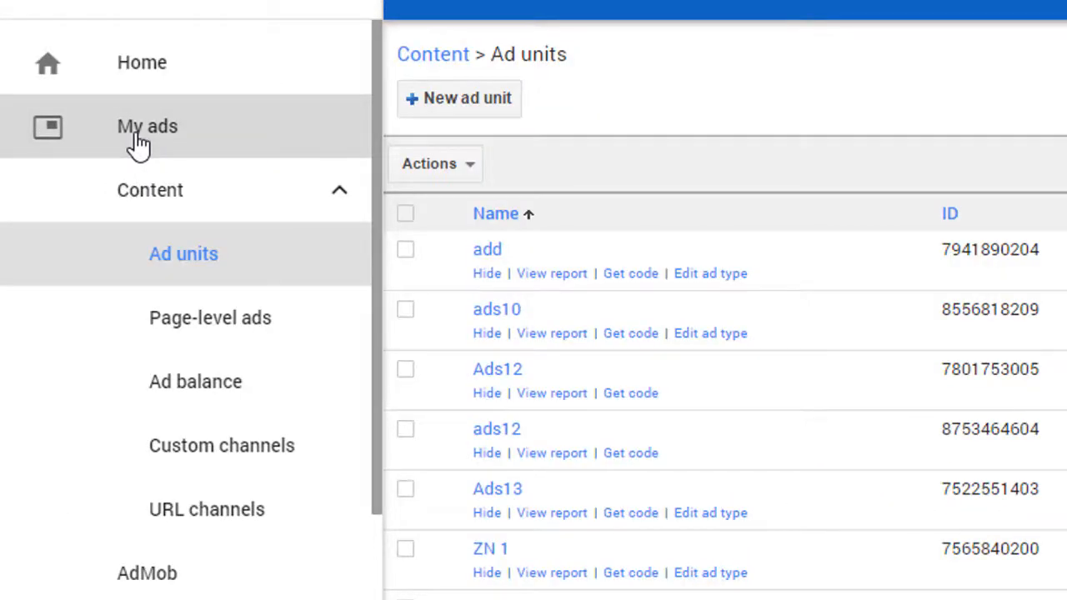
mouse_move(153, 153)
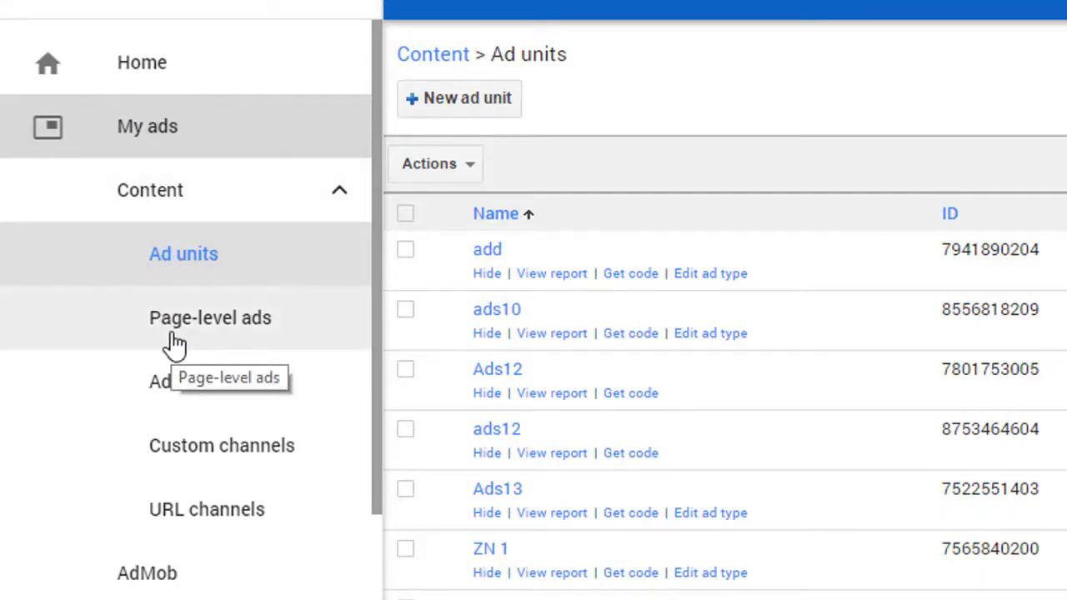
click(211, 316)
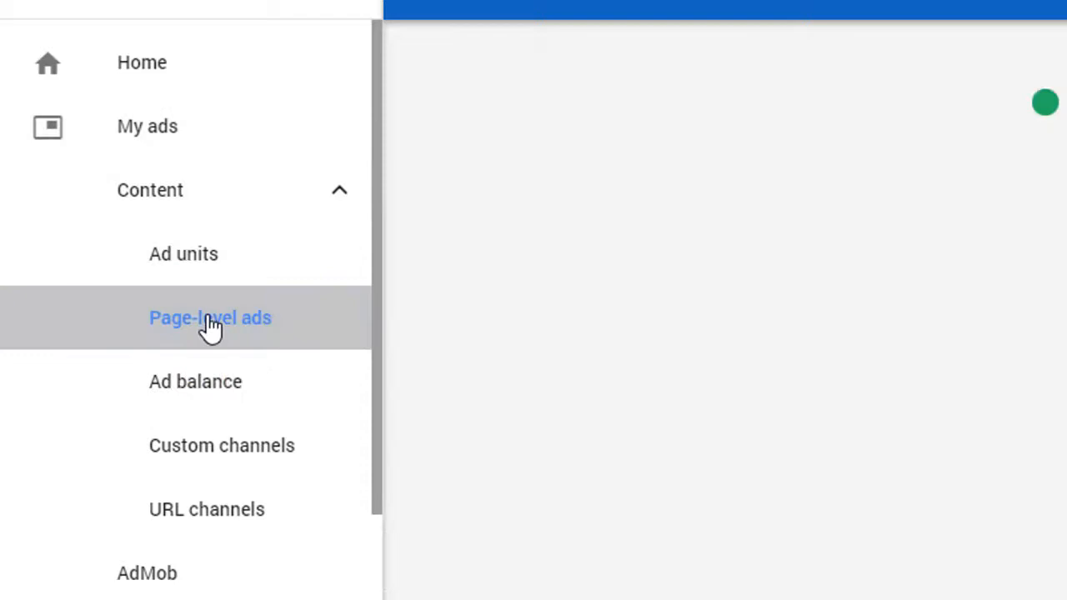
click(210, 317)
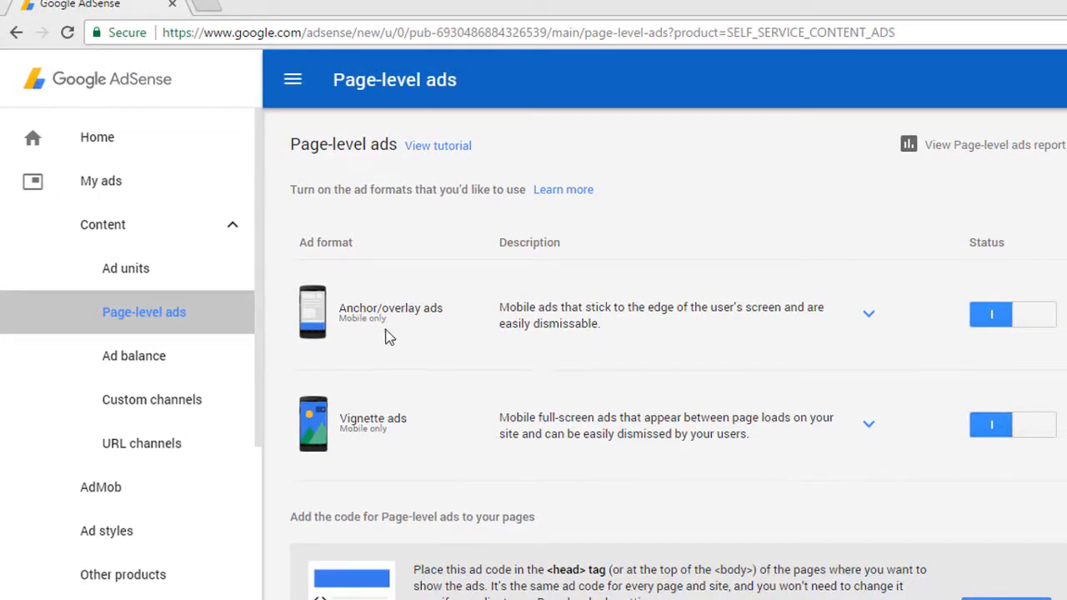
mouse_move(325, 171)
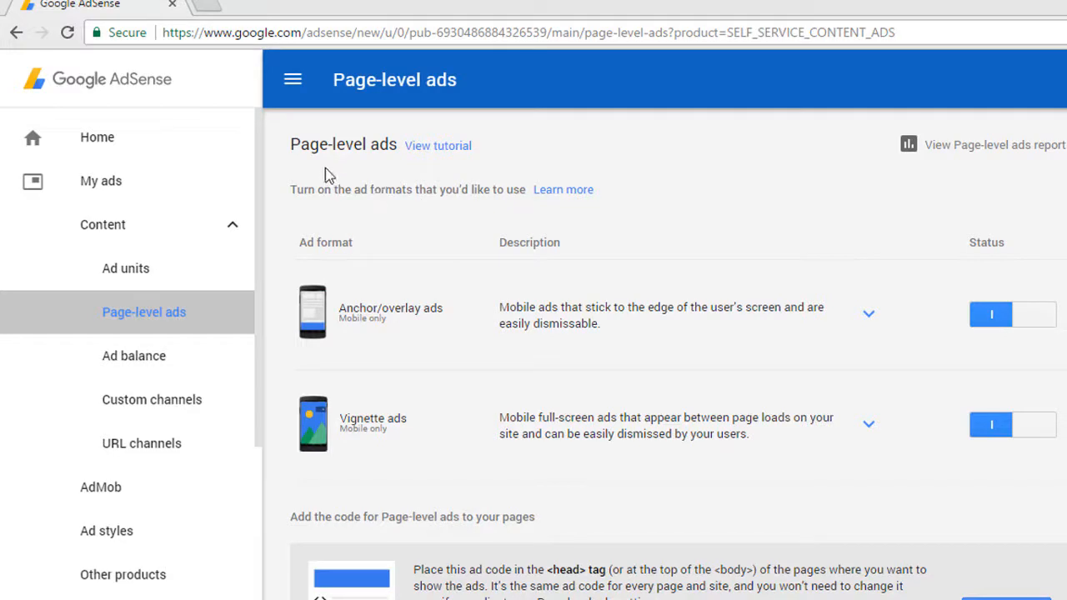
mouse_move(403, 323)
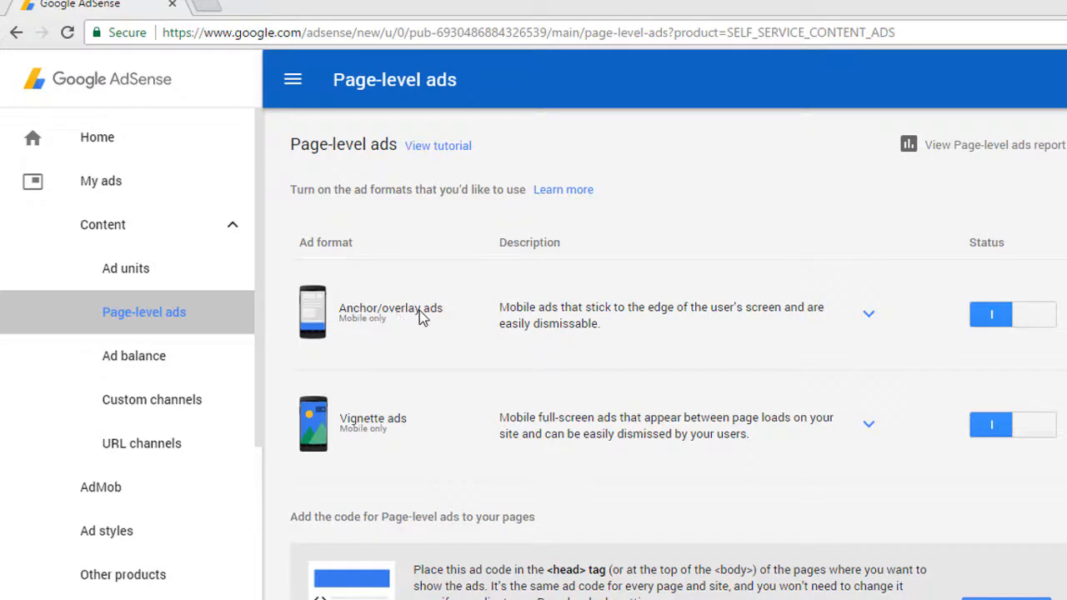
mouse_move(392, 430)
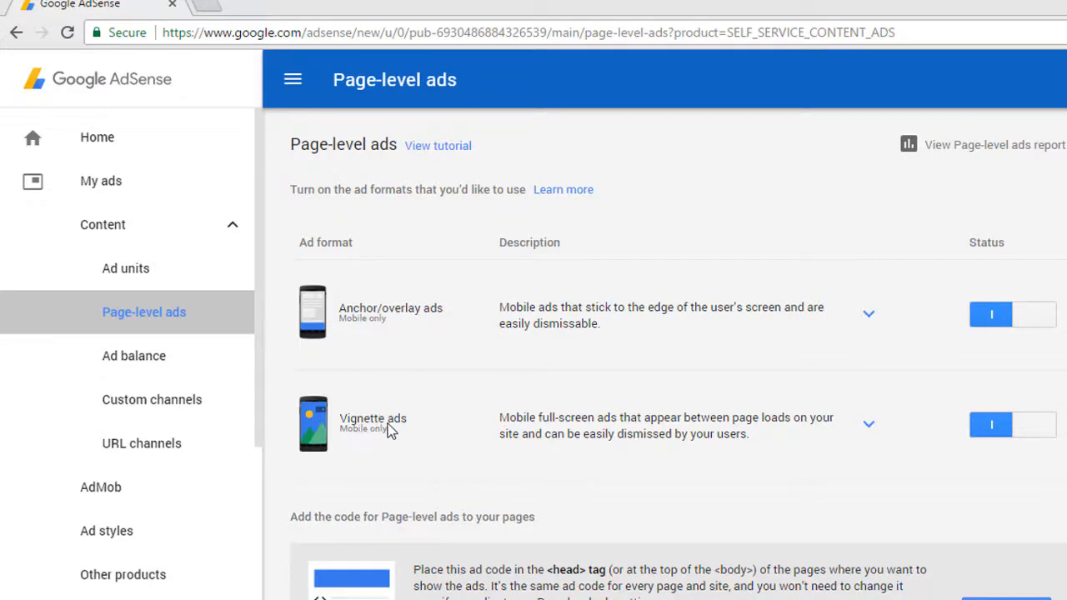
mouse_move(403, 430)
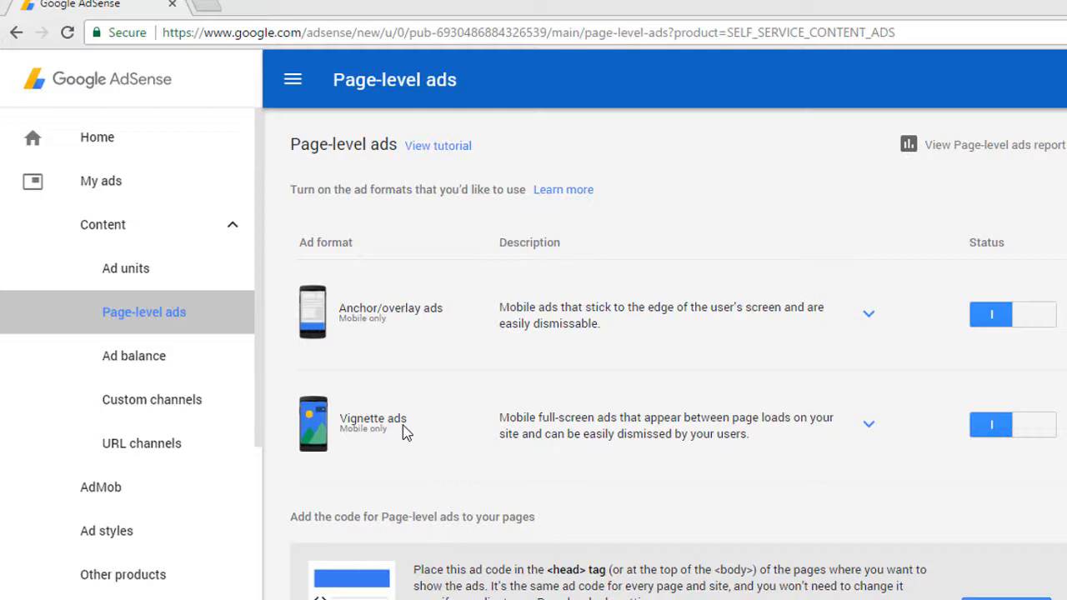
mouse_move(416, 322)
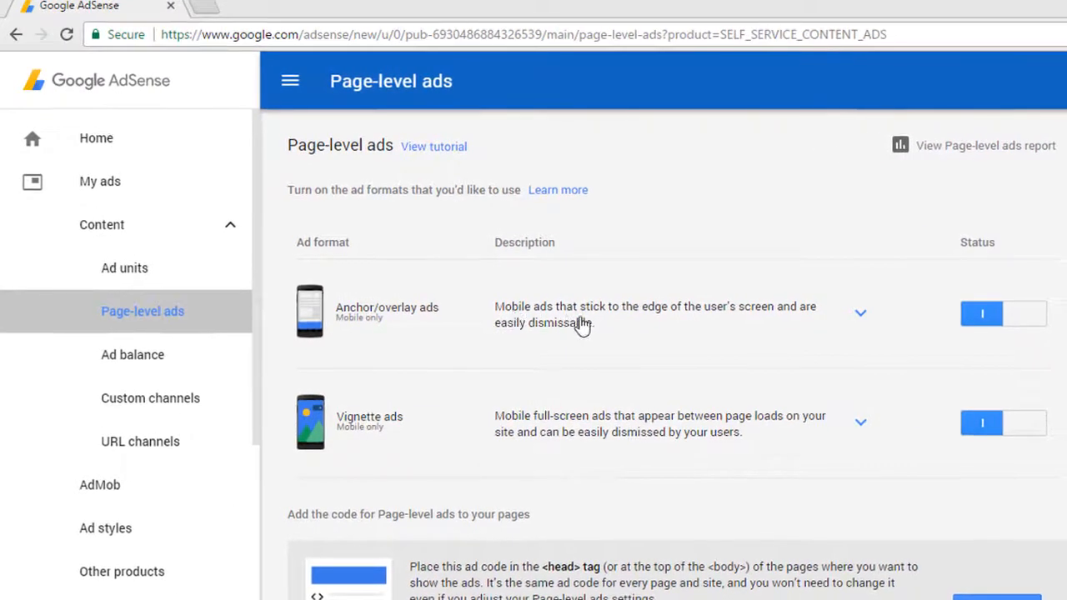
mouse_move(697, 324)
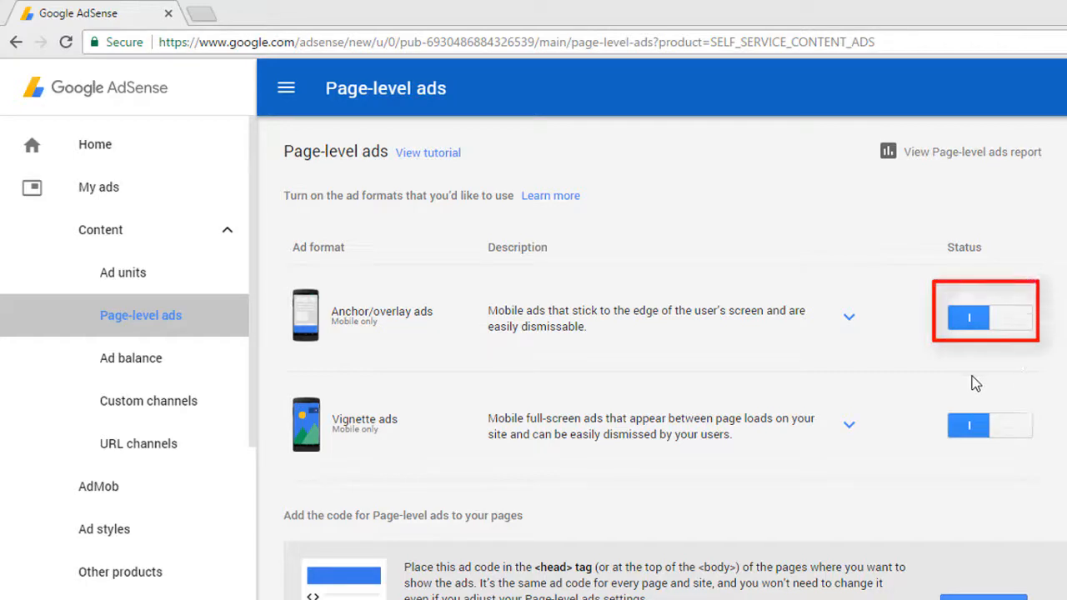
mouse_move(980, 325)
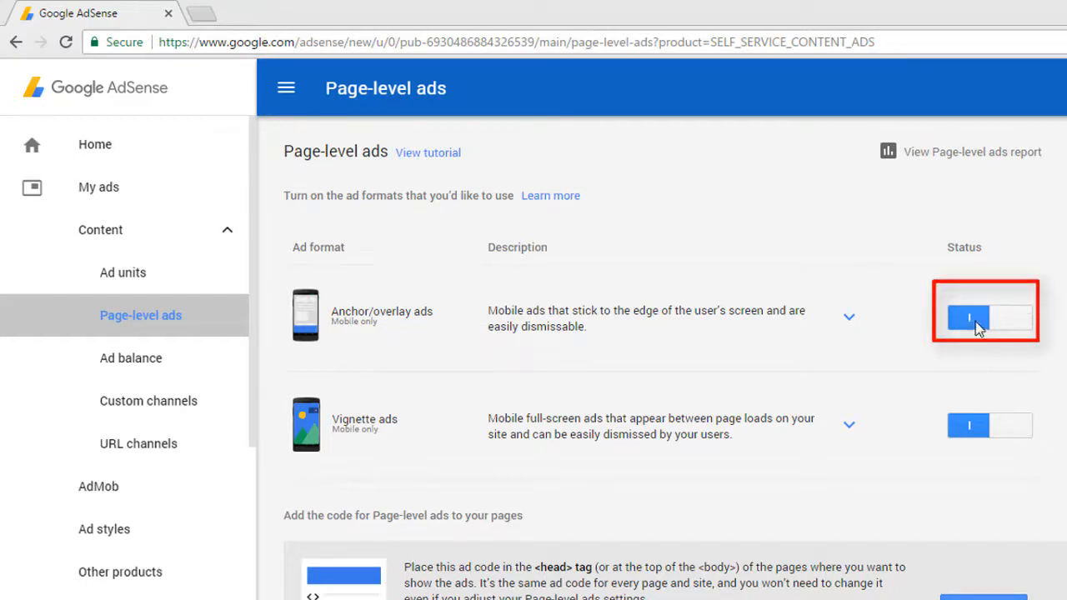
click(987, 317)
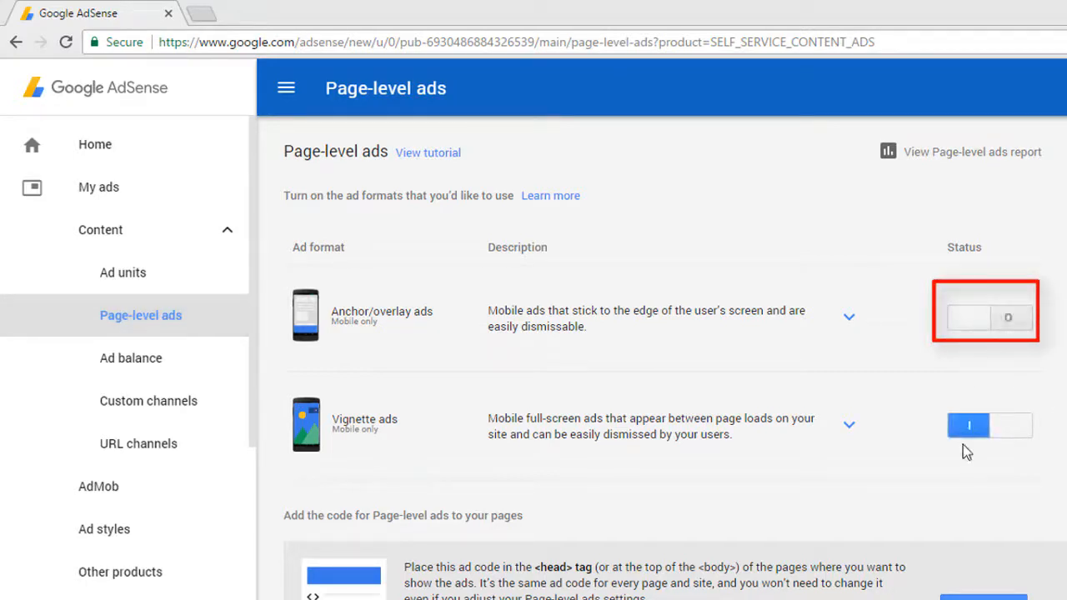
click(989, 425)
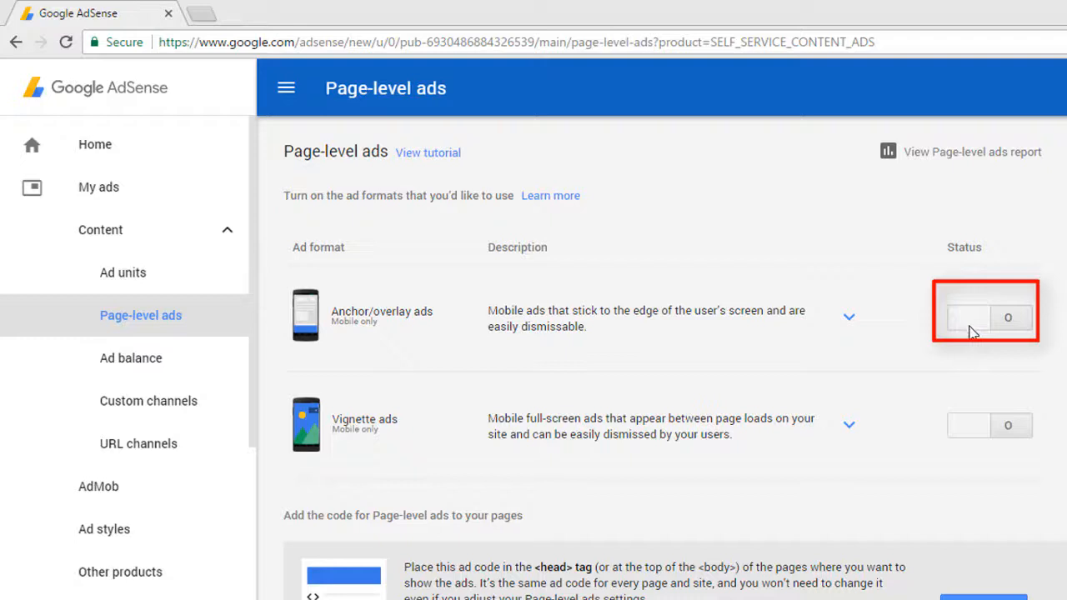
click(967, 317)
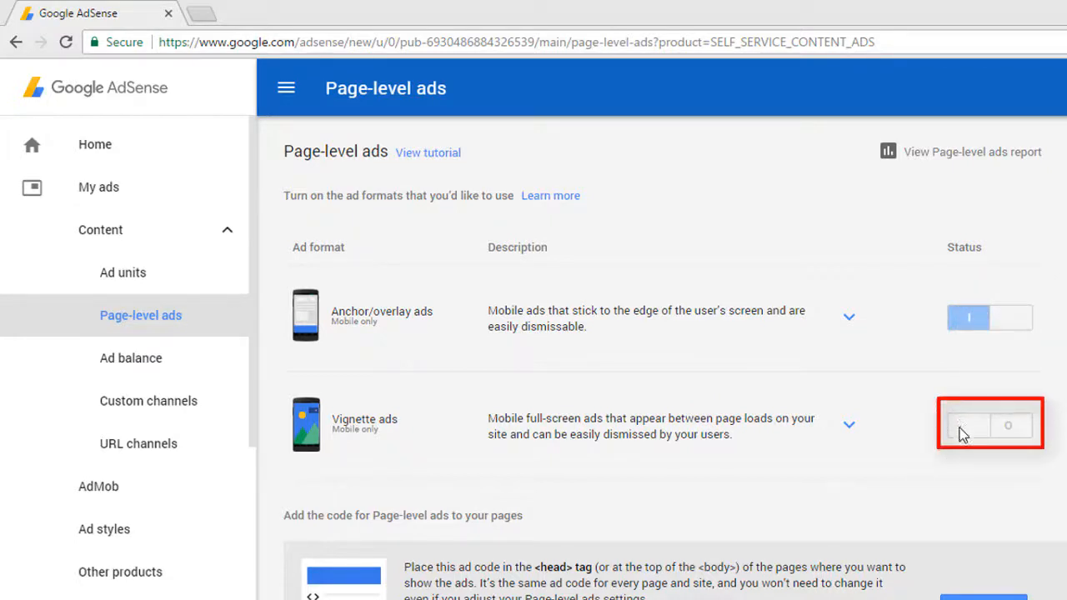
click(968, 425)
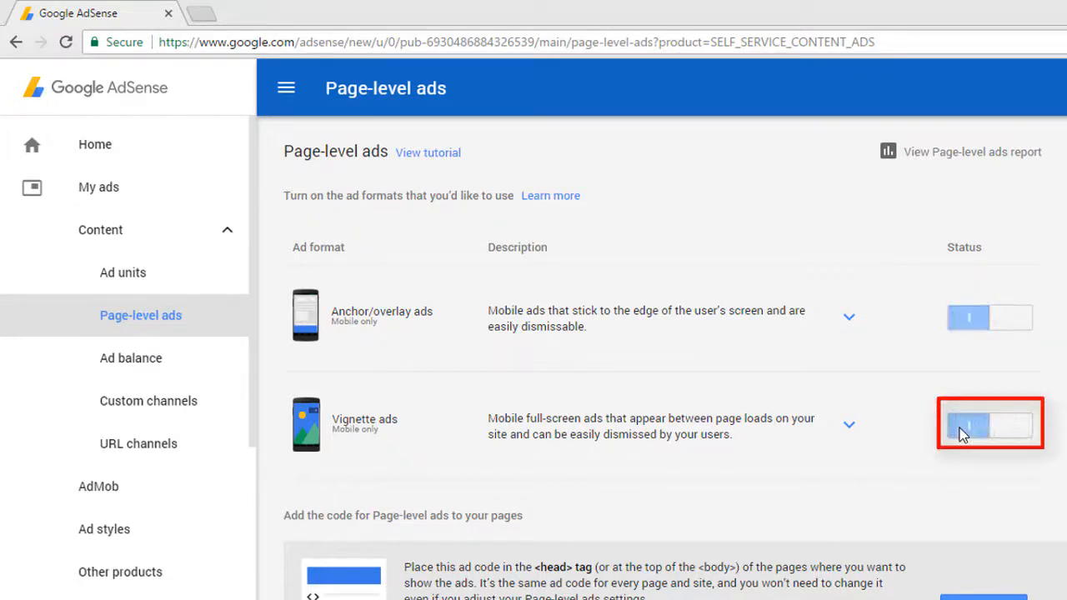
click(990, 425)
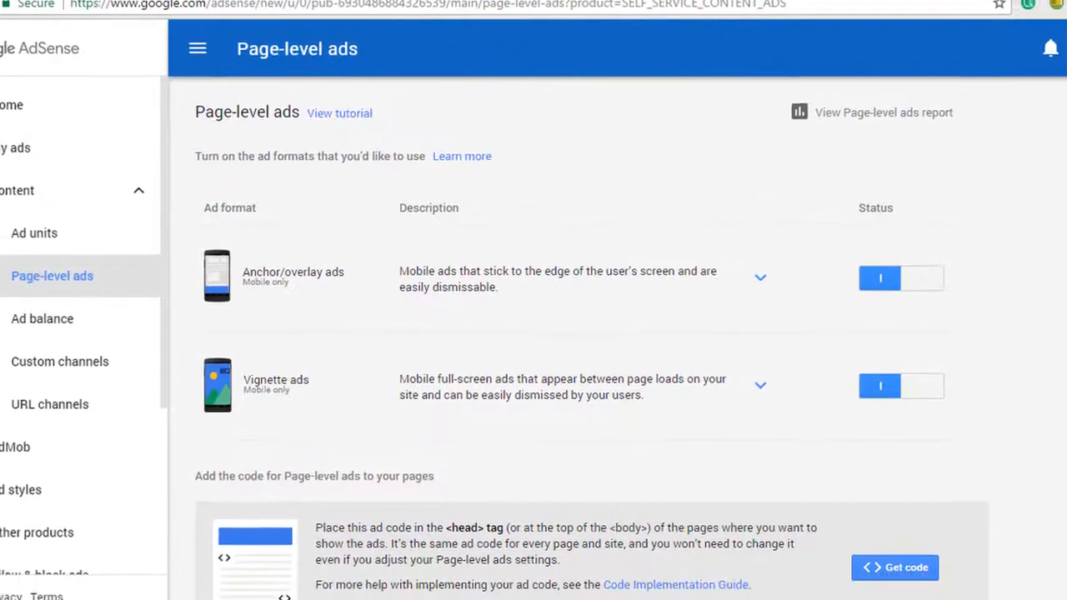
- Get the page-level ads code and copy the whole script to the clipboard
scroll(down, 3)
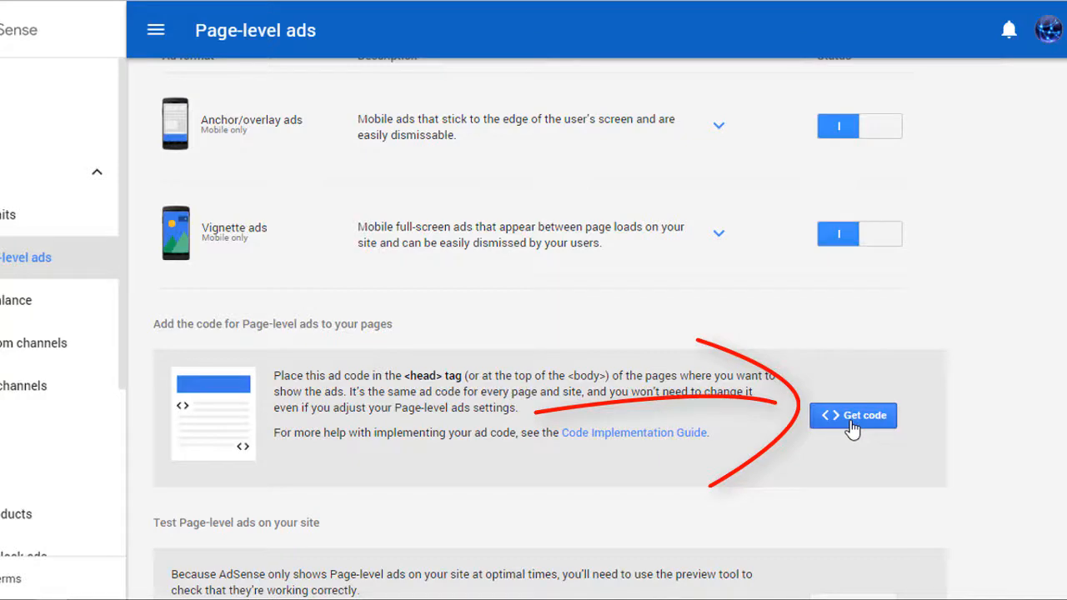
click(853, 415)
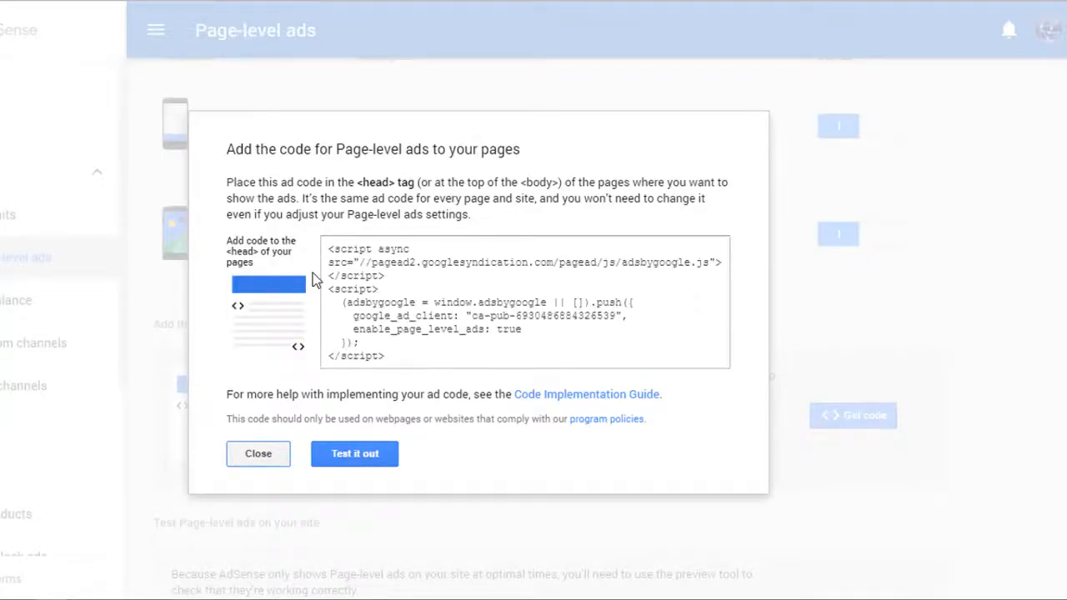
mouse_move(310, 203)
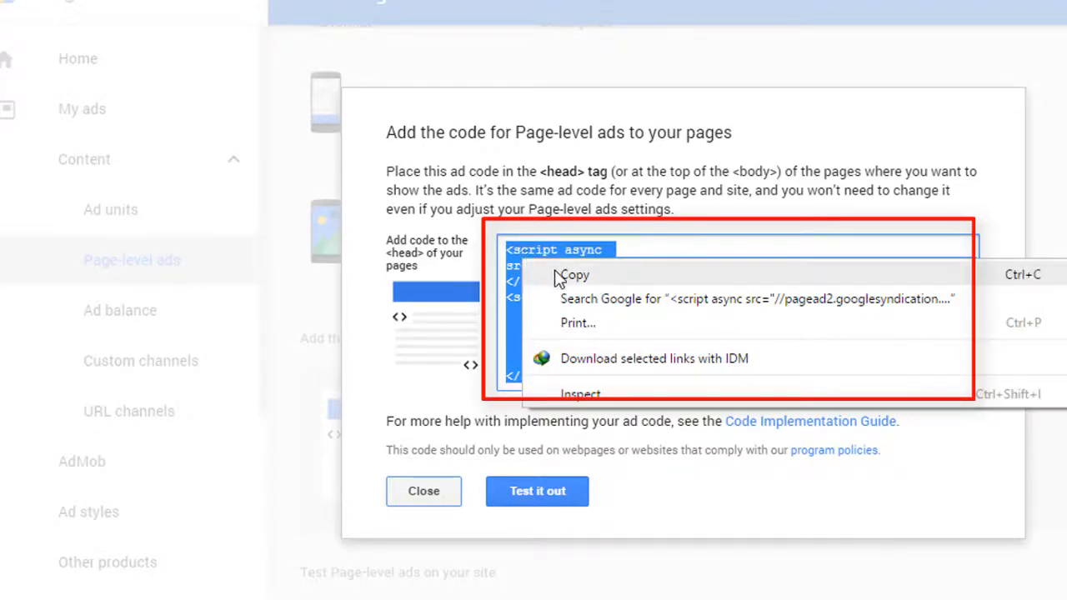
click(573, 275)
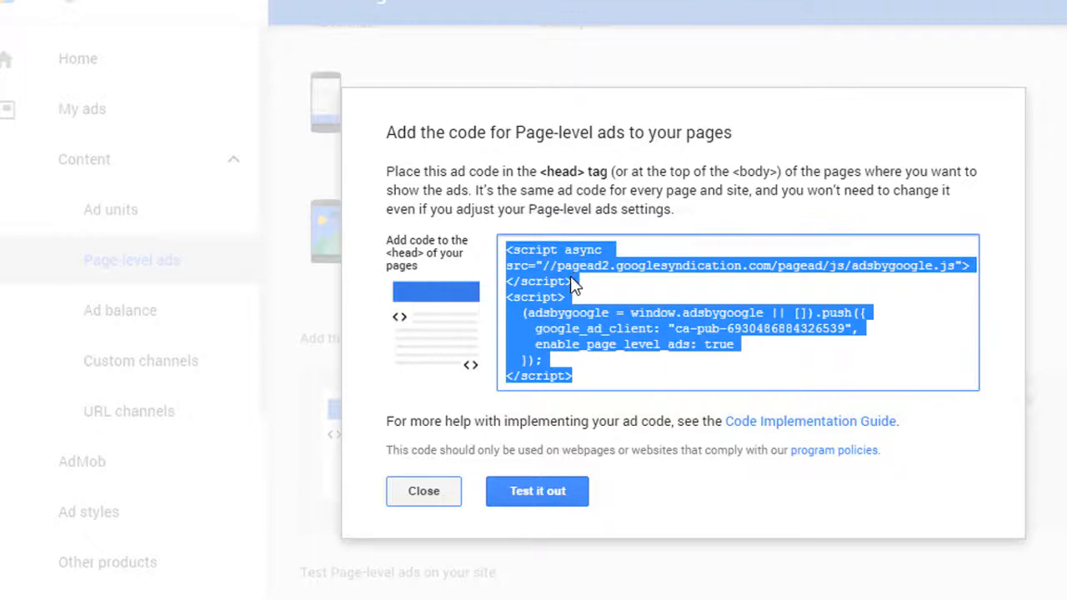
mouse_move(290, 580)
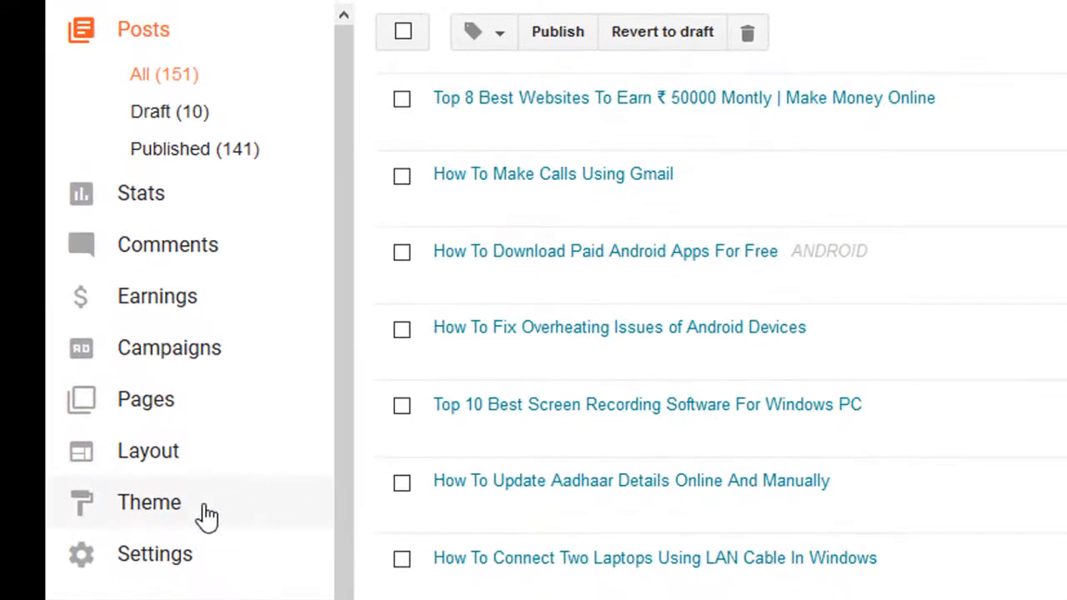
- Go to the blog's Theme page and start editing the theme's HTML
click(149, 501)
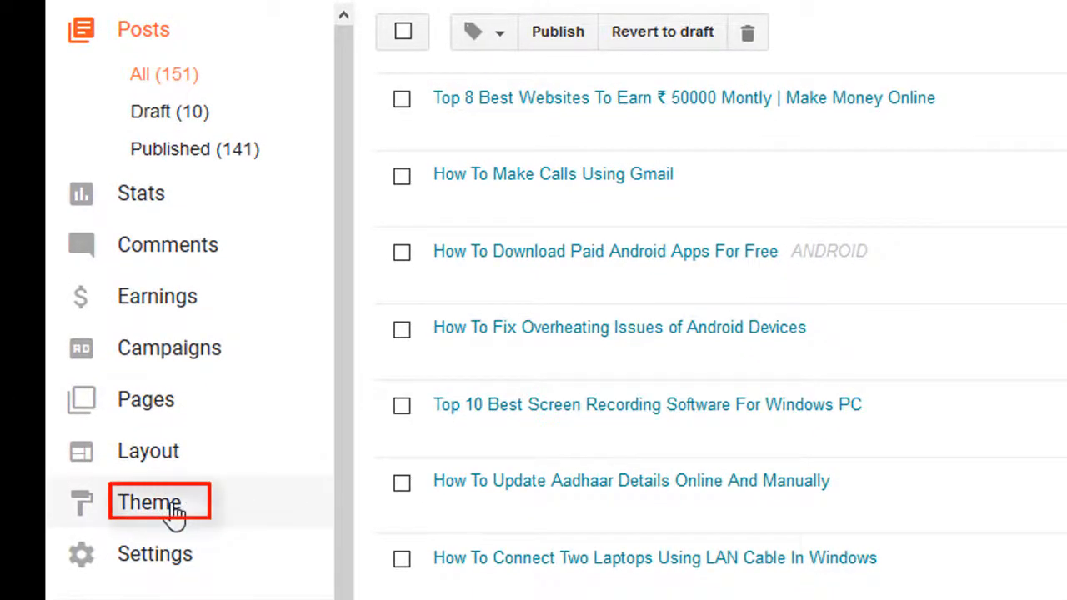
click(148, 502)
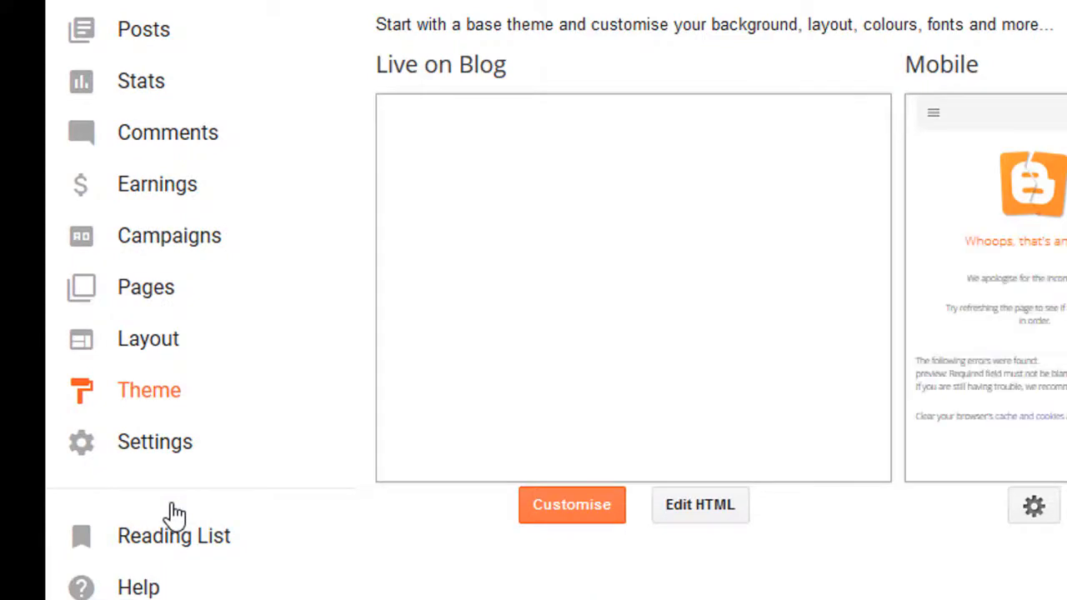
mouse_move(615, 574)
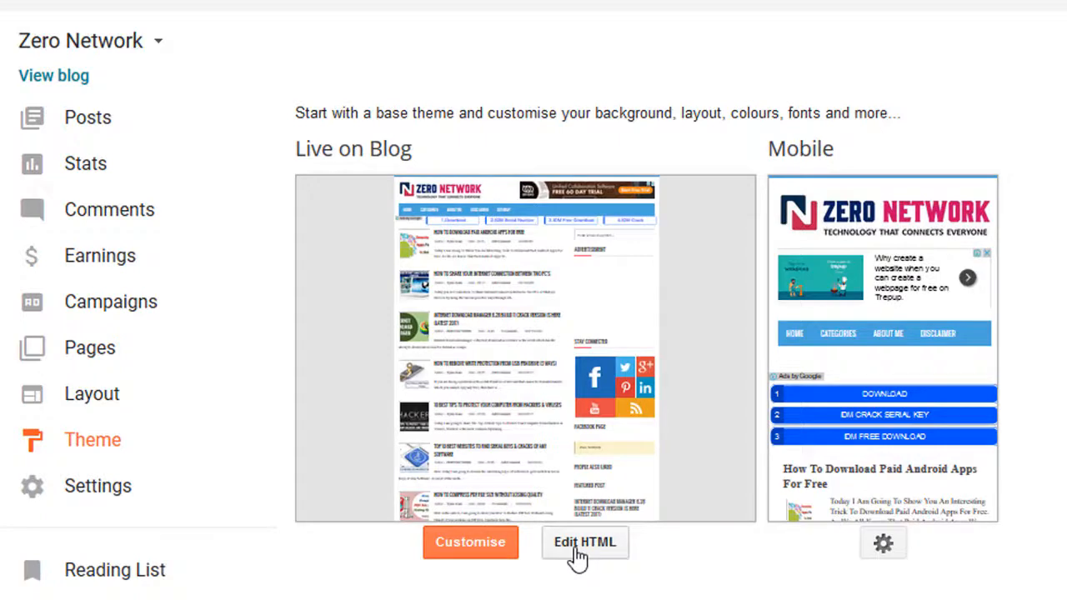
click(583, 542)
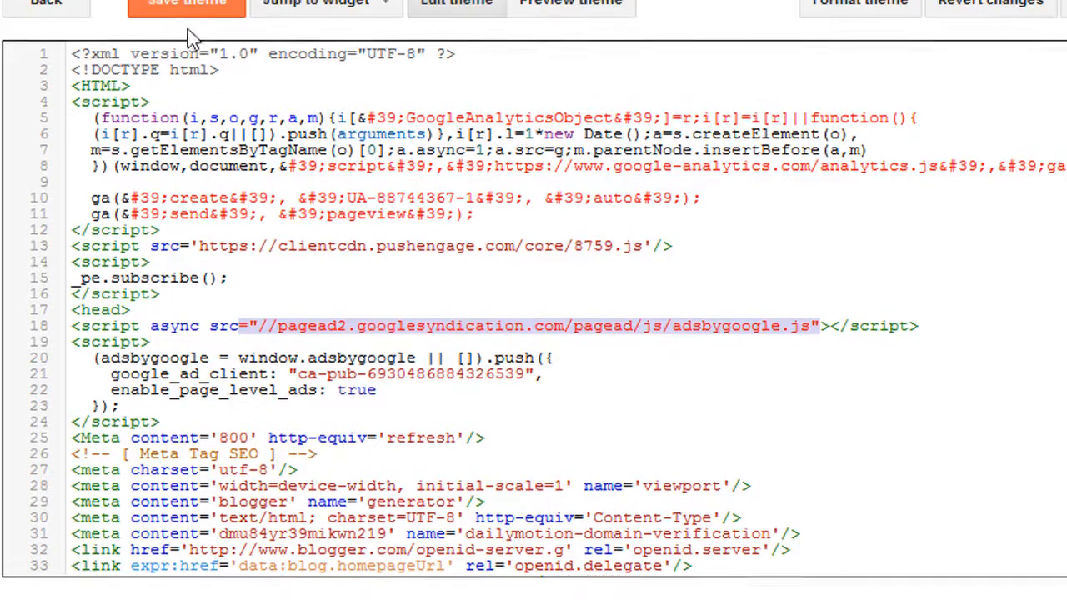
- Save the theme with the AdSense page-level ads script placed before </head>
click(187, 10)
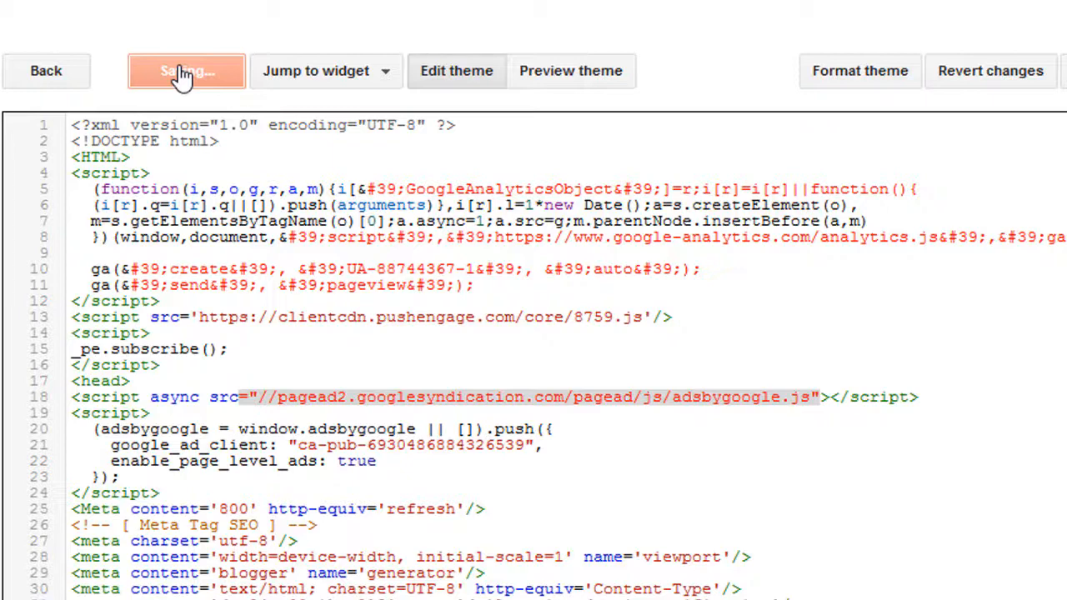
click(187, 70)
text(=)
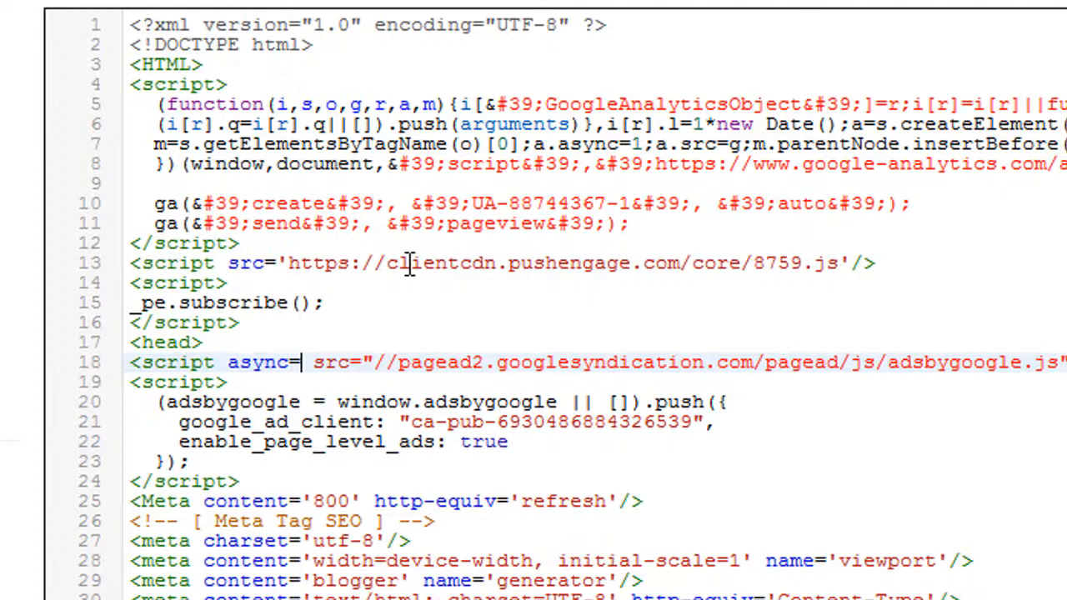
- Change the script's async attribute to async='' on line 18 and save the theme again
text('')
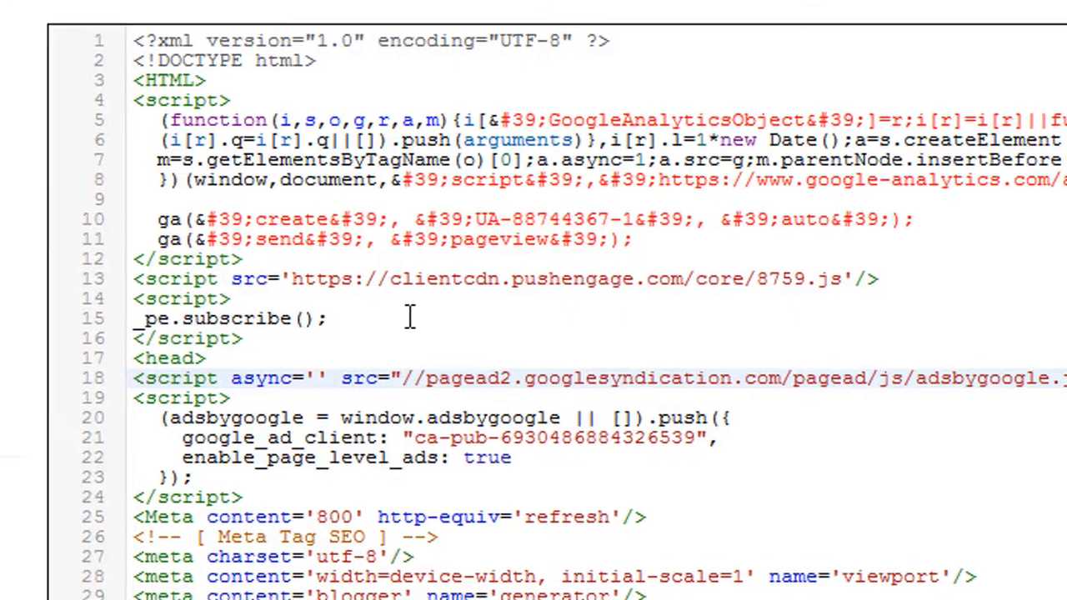
click(313, 102)
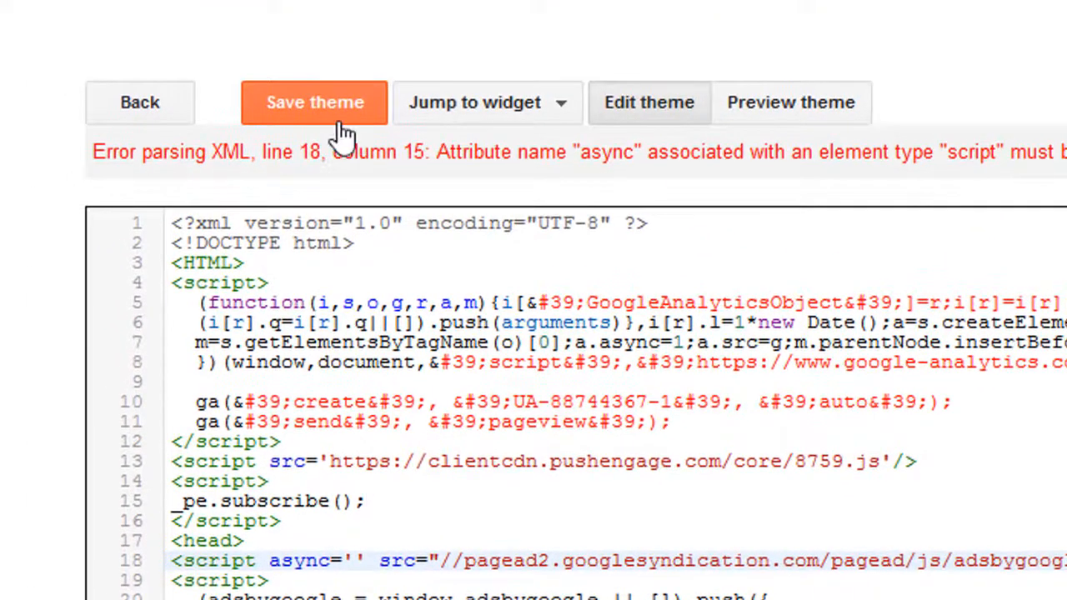
click(314, 101)
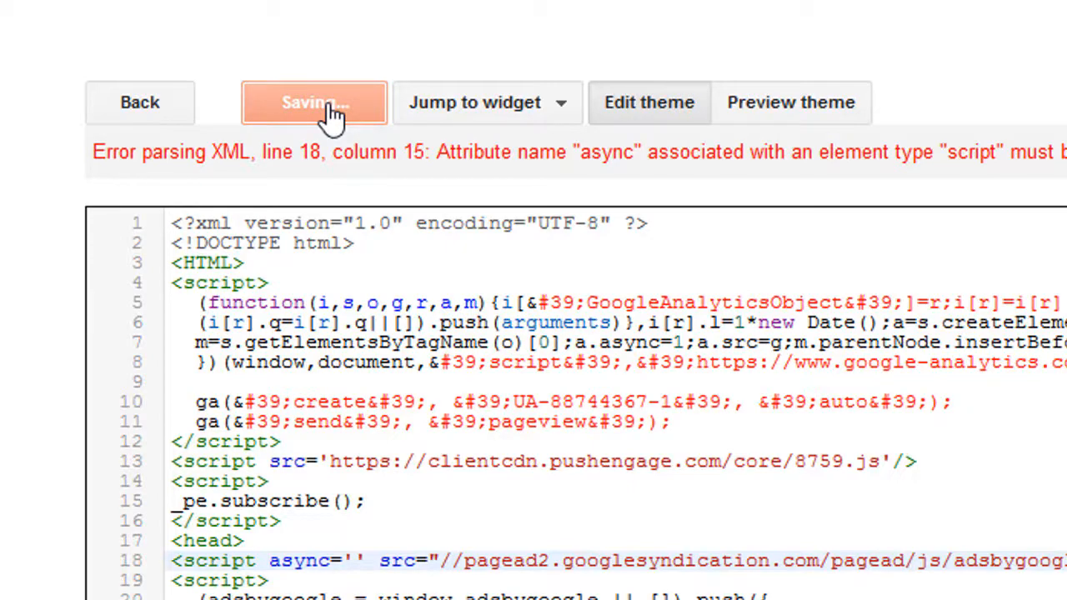
click(313, 102)
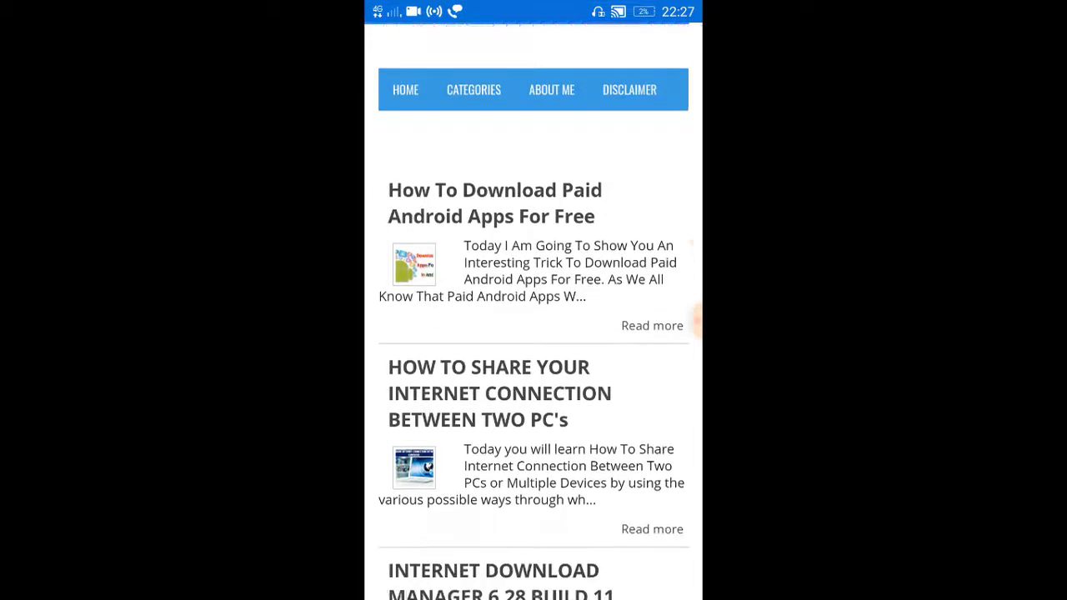
- Scroll through the mobile blog's posts while the anchor ad stays along the bottom
scroll(down, 3)
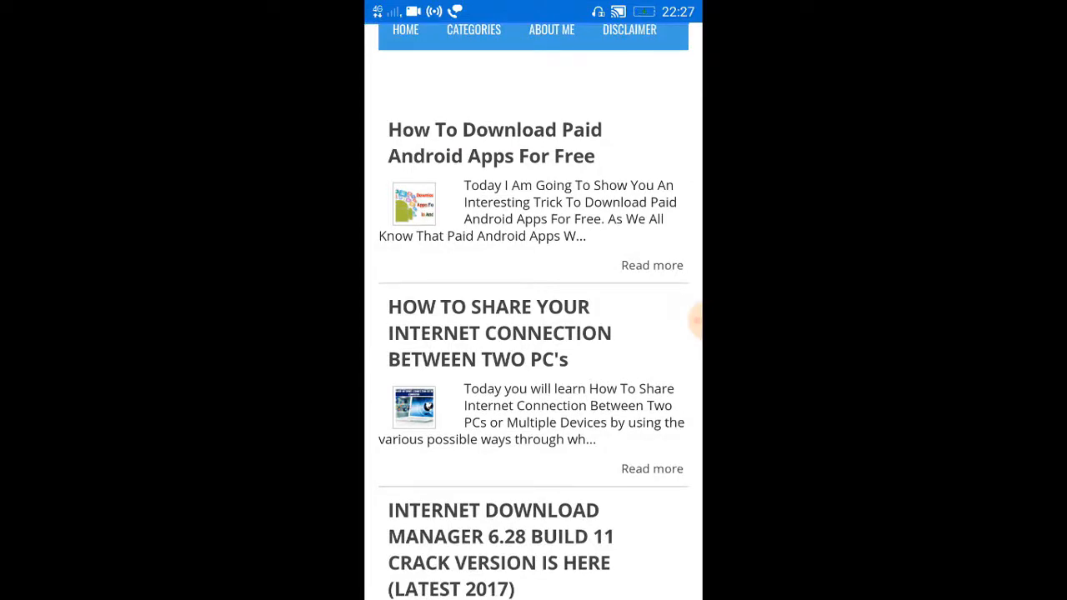
scroll(down, 3)
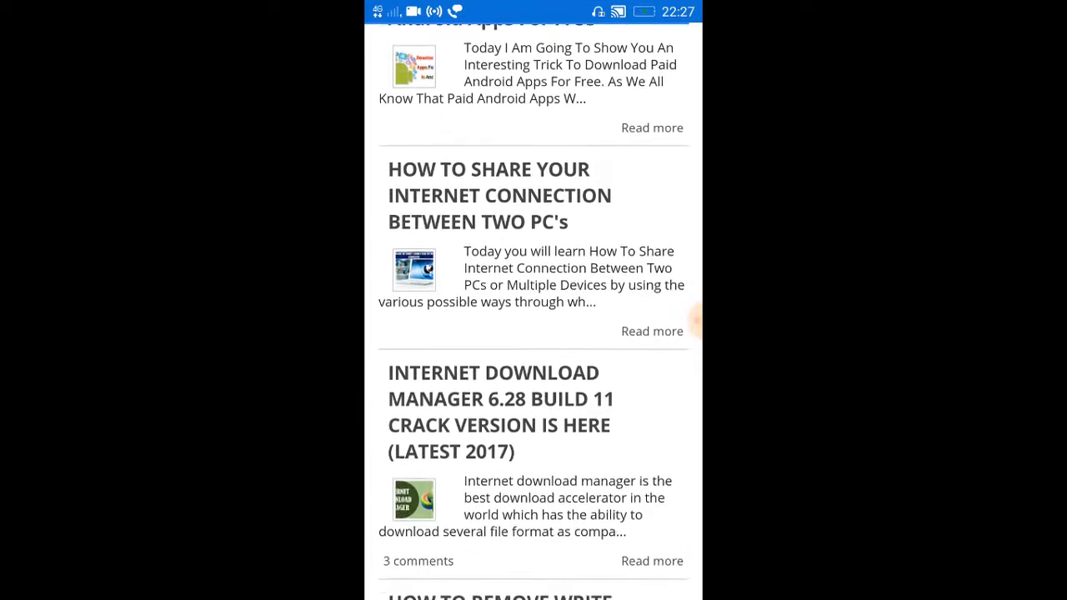
scroll(down, 3)
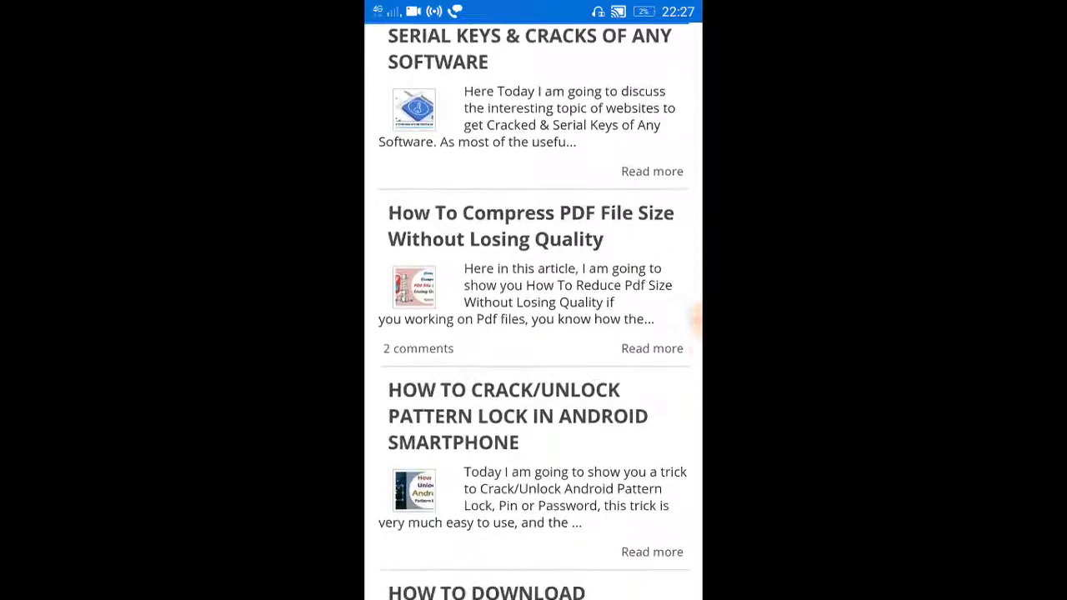
scroll(down, 3)
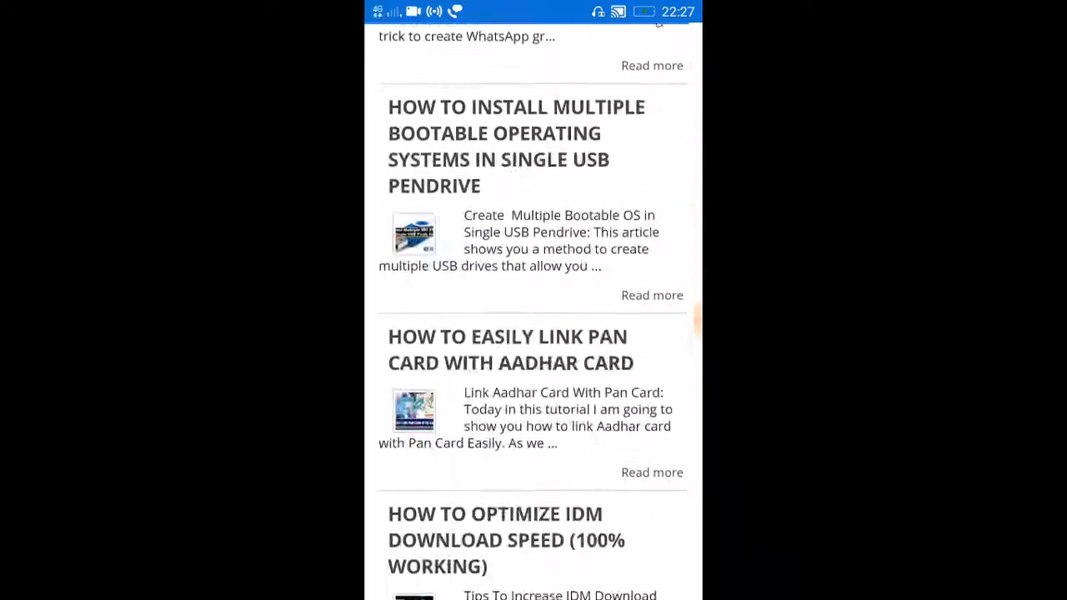
scroll(down, 3)
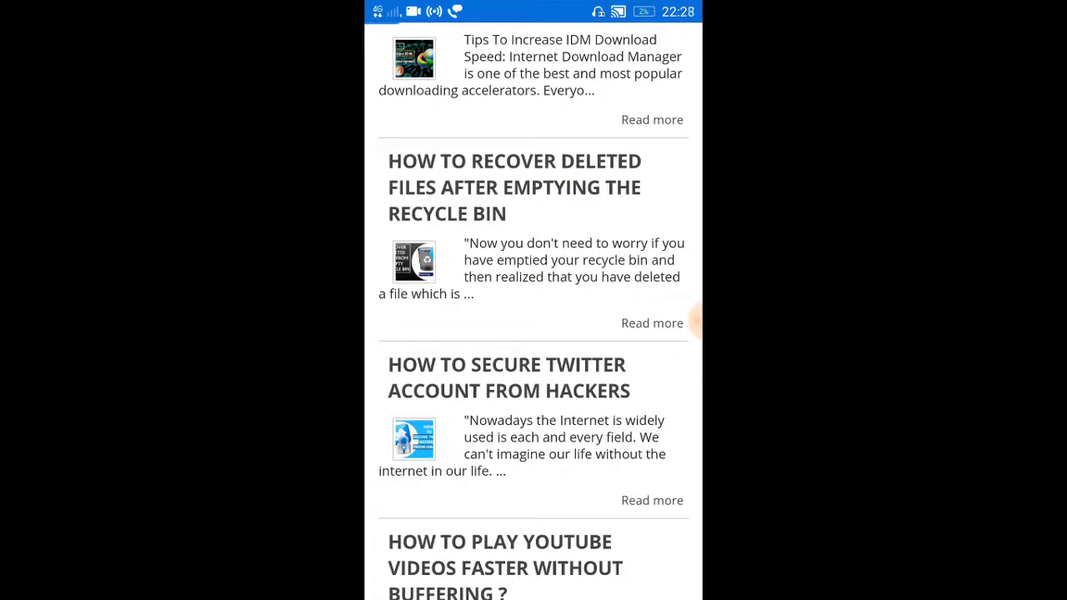
scroll(down, 3)
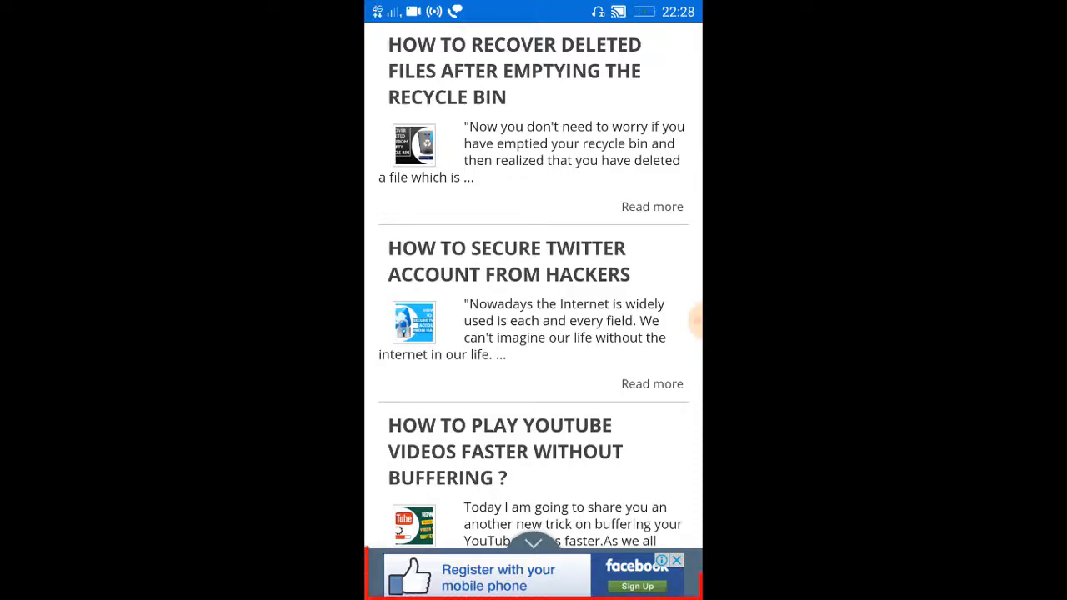
scroll(down, 3)
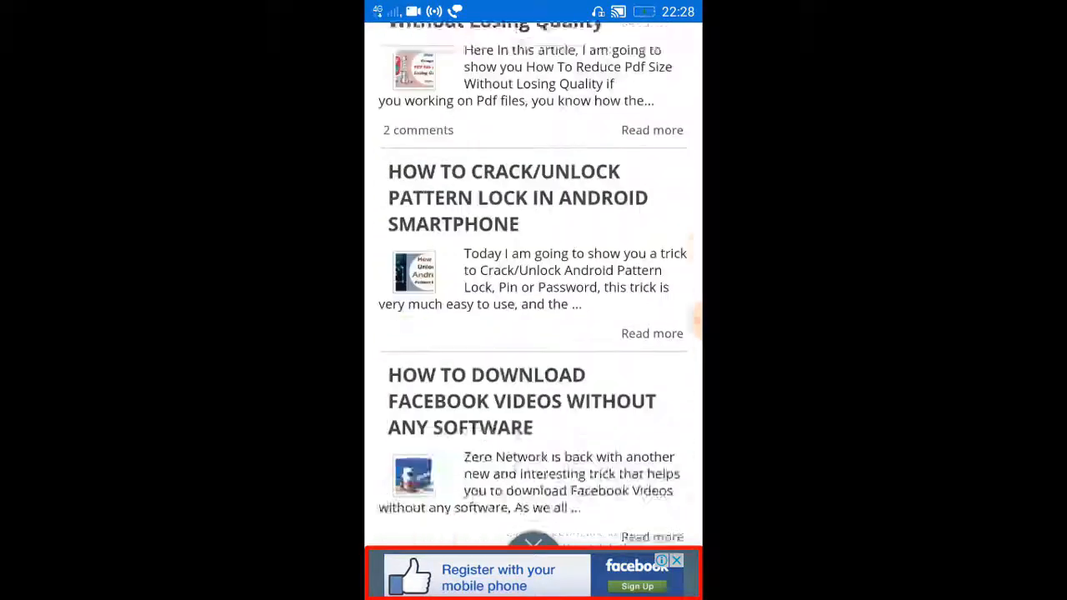
scroll(down, 3)
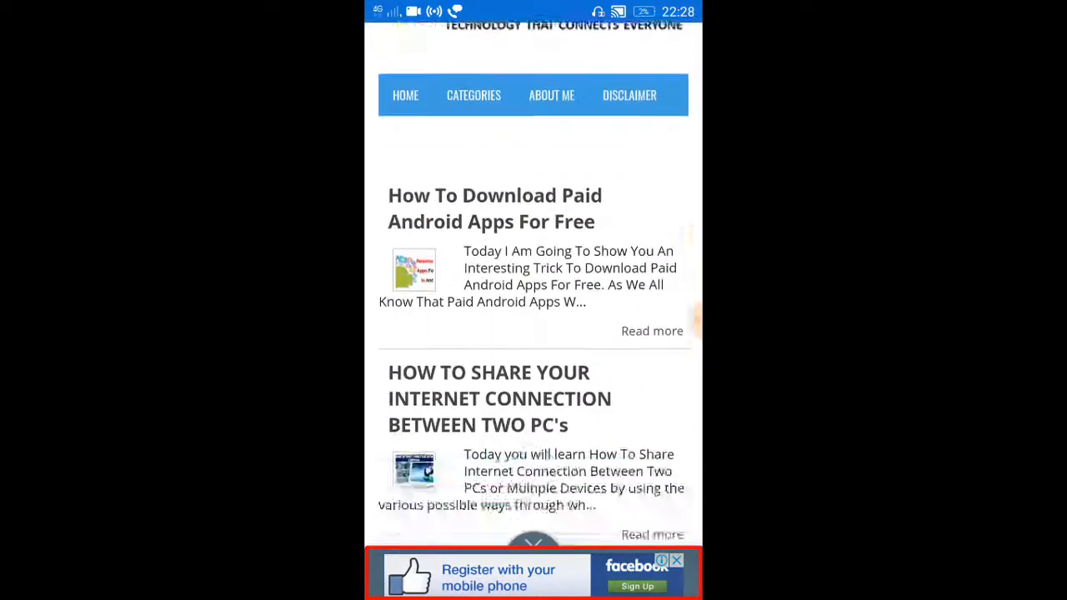
scroll(down, 3)
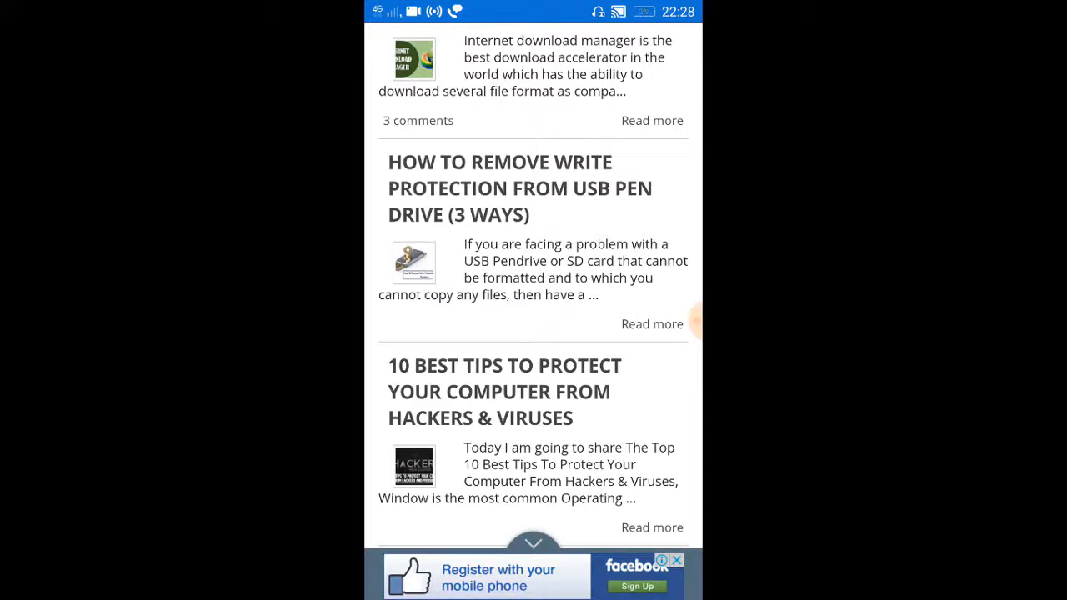
scroll(down, 3)
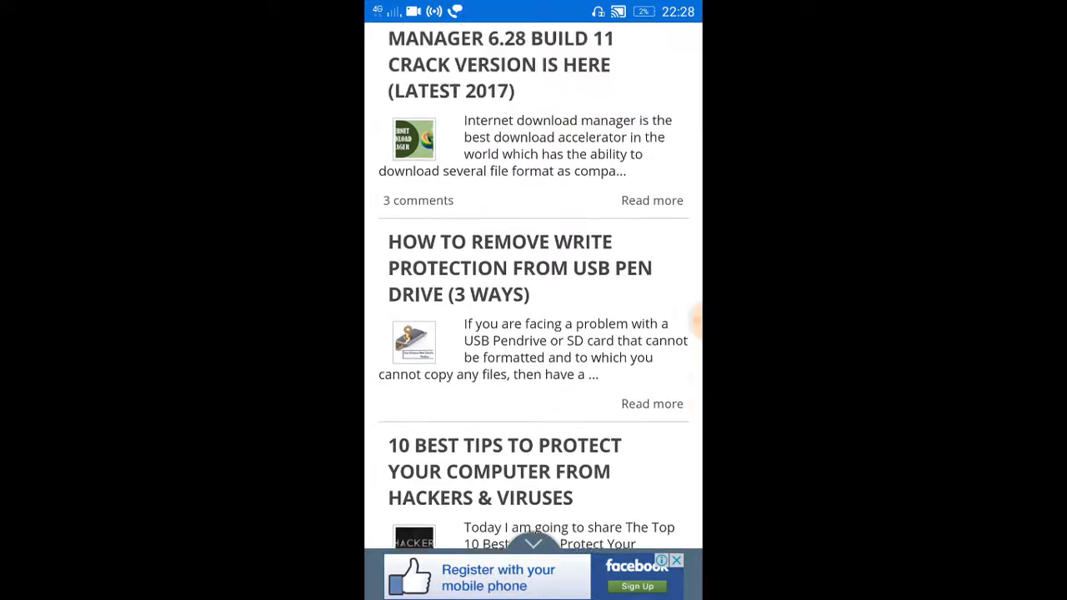
scroll(up, 3)
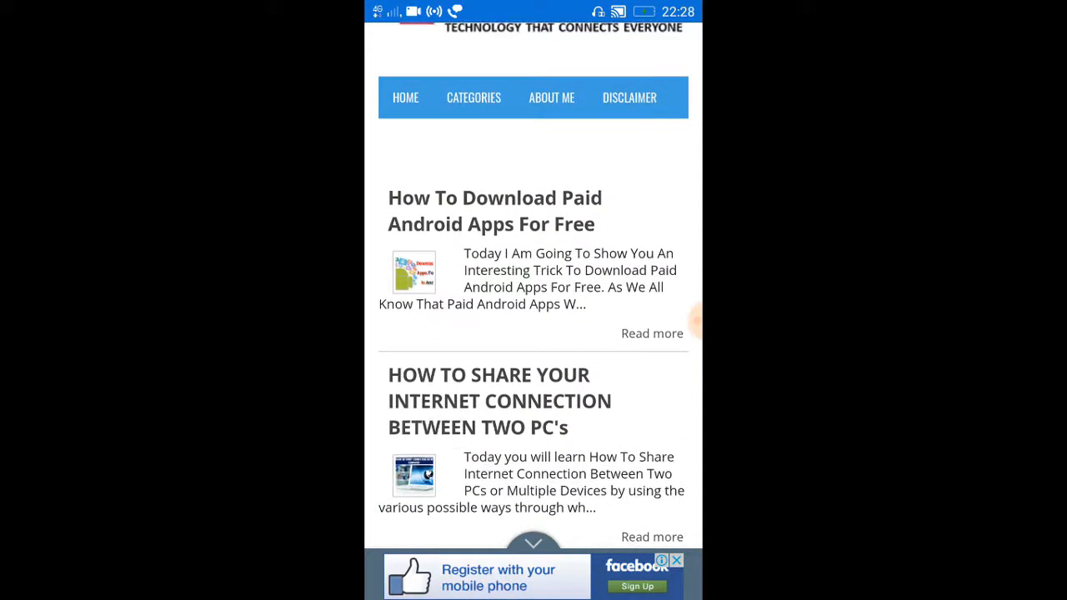